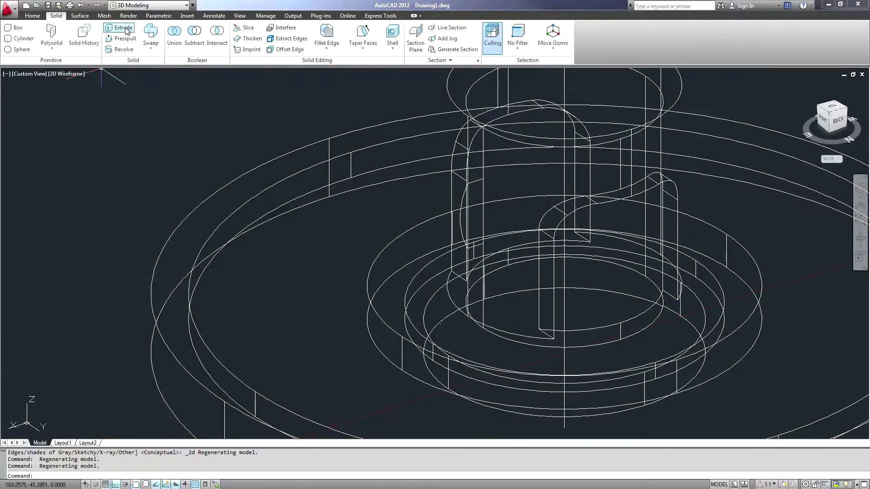
Step: Extrude the tab profiles on the central post to a height of .5
click(123, 27)
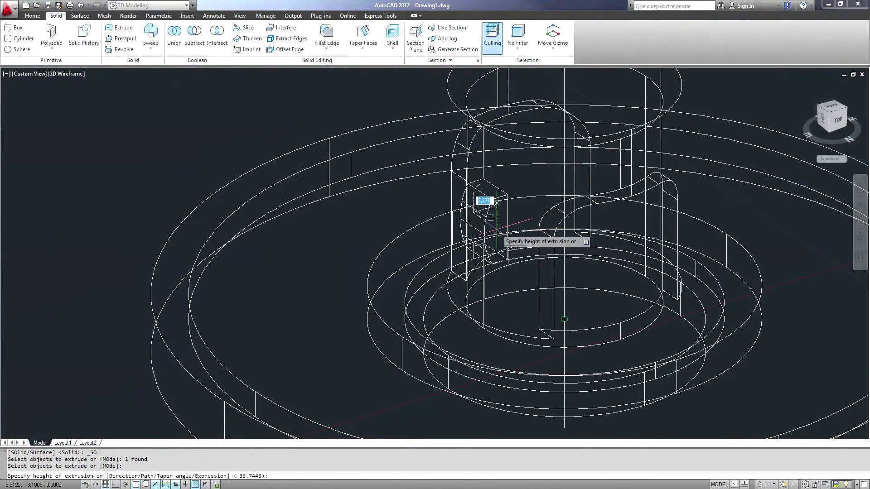
text(.5)
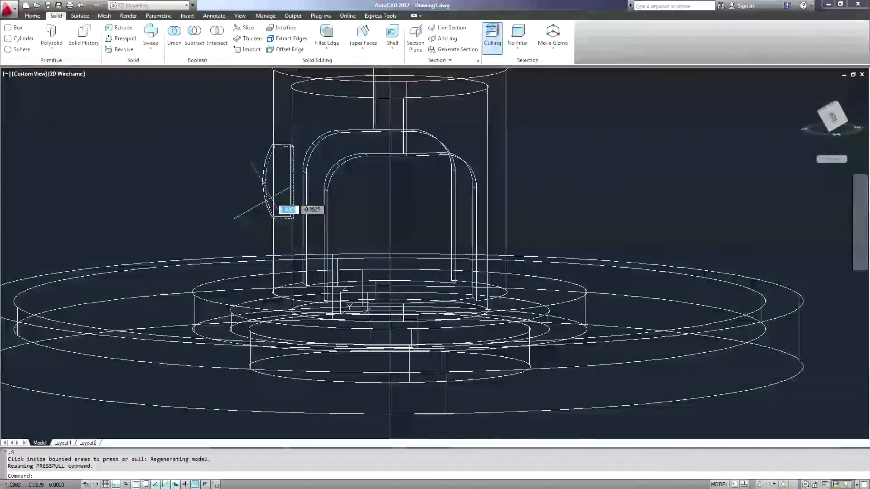
click(9, 5)
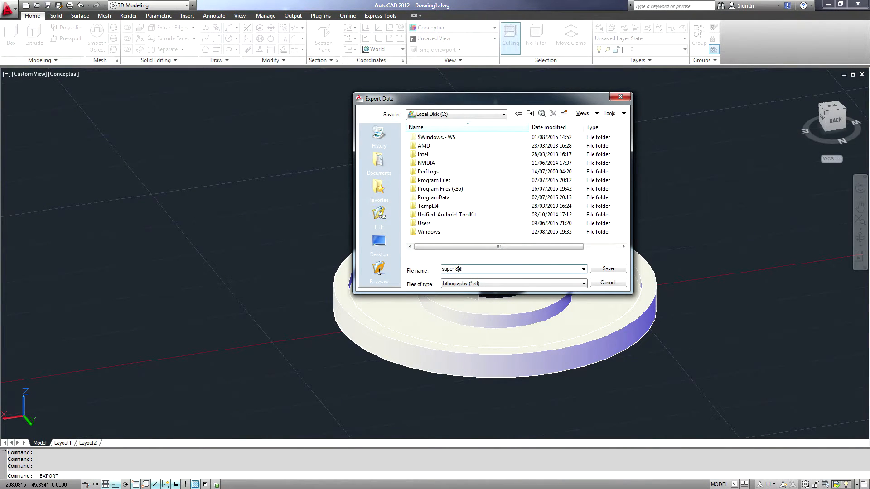
Step: Save the disk holder as the STL file 'super 8'
click(606, 269)
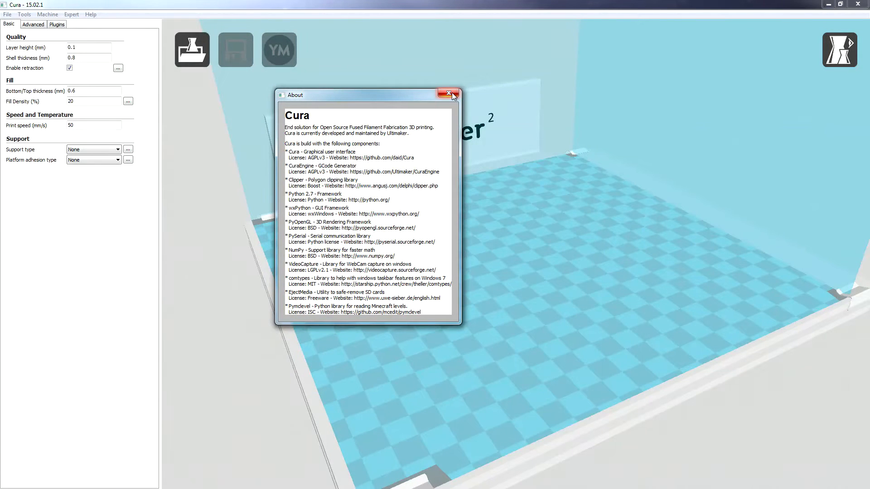
Step: Close the About window and scrub the layer view down and back up
click(448, 93)
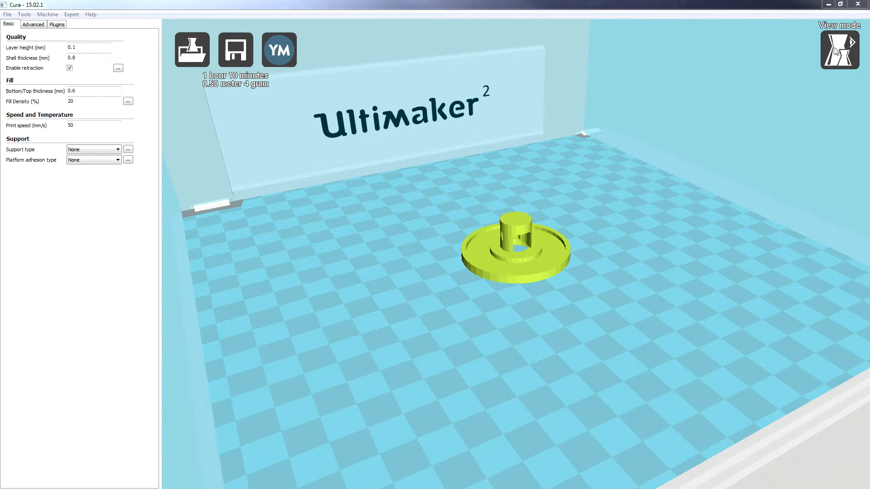
click(839, 49)
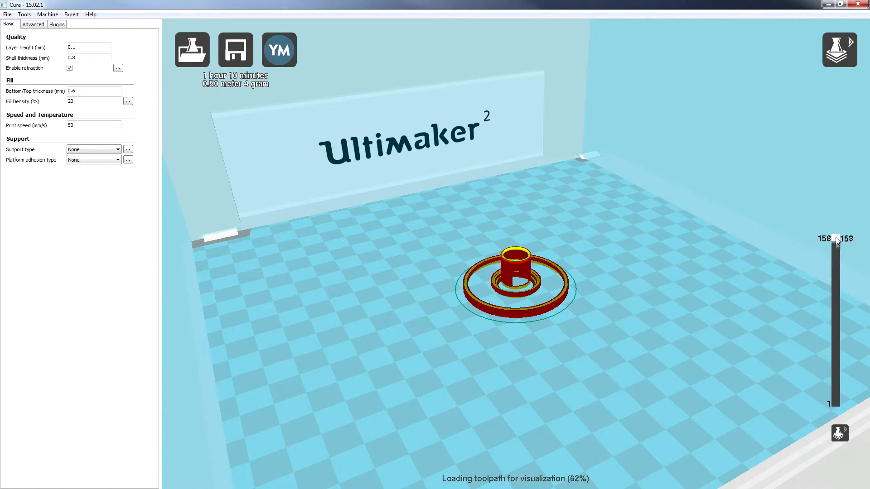
drag(835, 241, 835, 404)
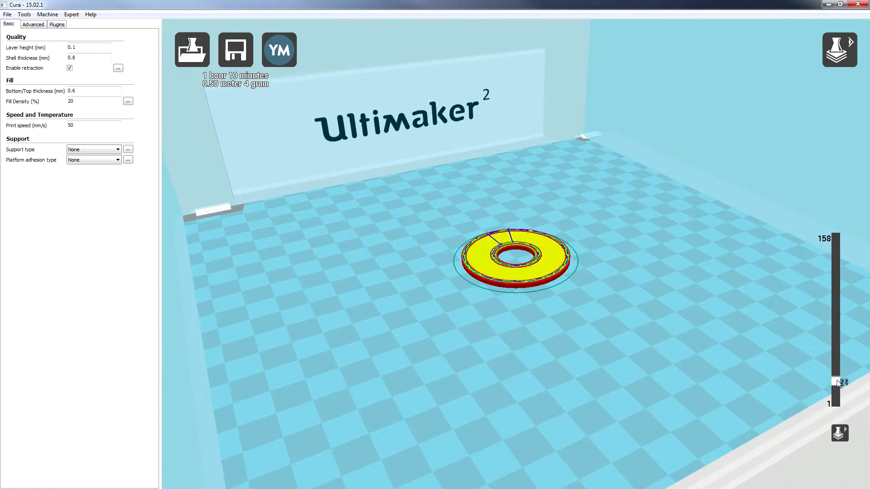
drag(838, 382, 837, 304)
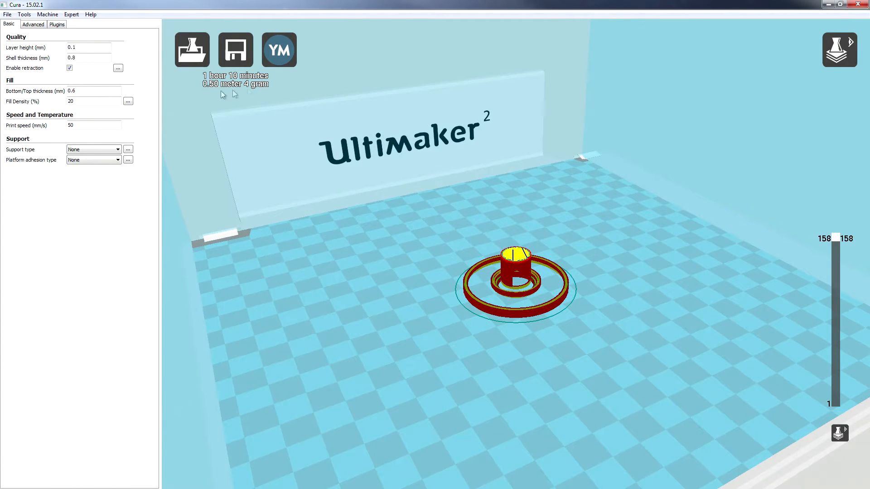
Step: Set support to 'Touching buildplate' and inspect the lower support layers
click(93, 149)
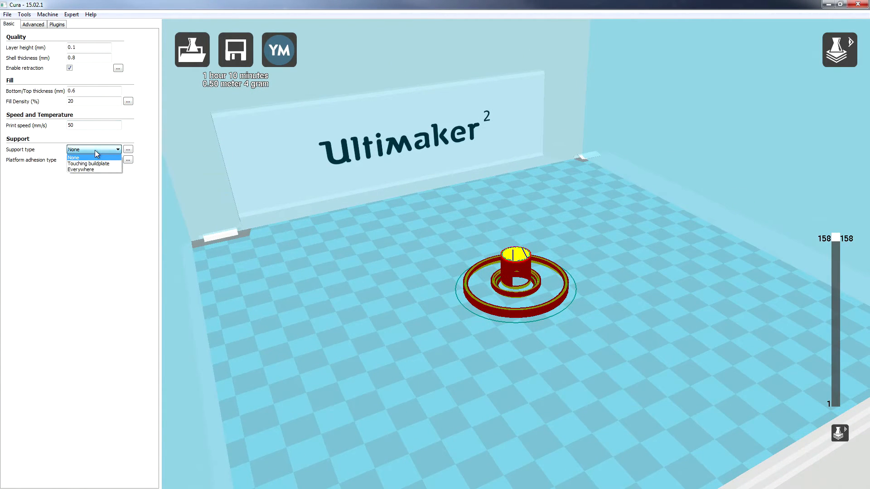
mouse_move(87, 163)
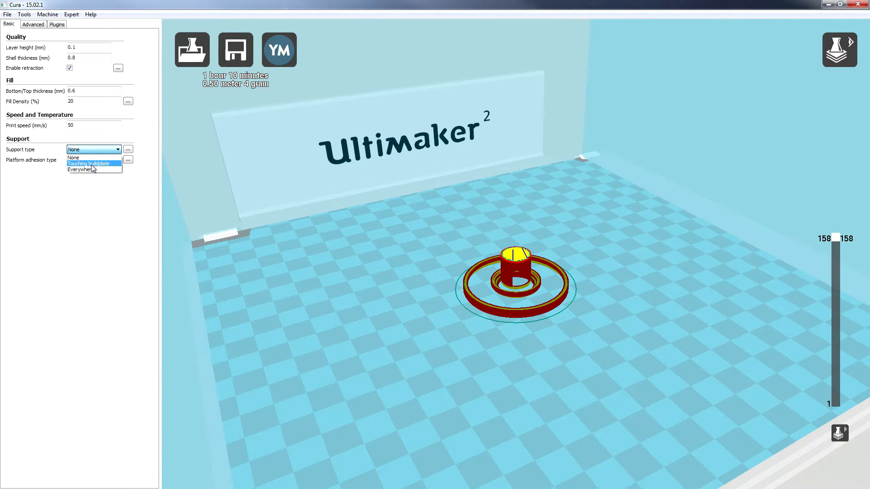
click(92, 163)
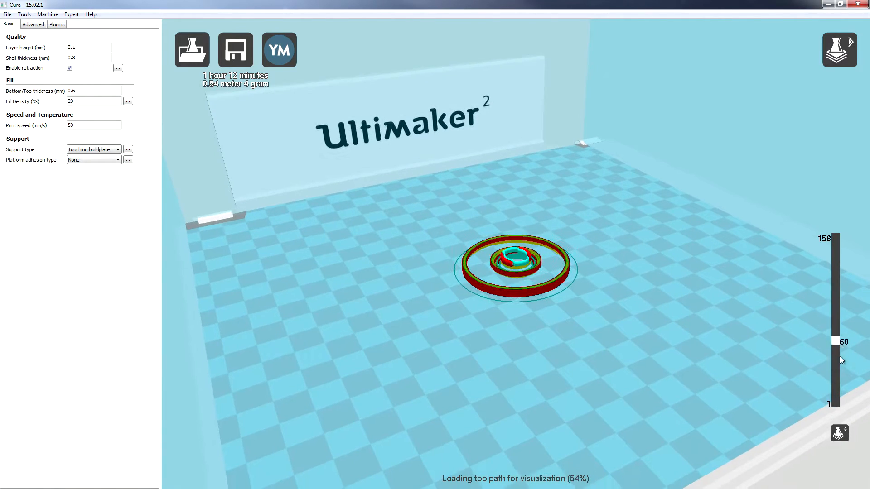
drag(835, 341, 835, 394)
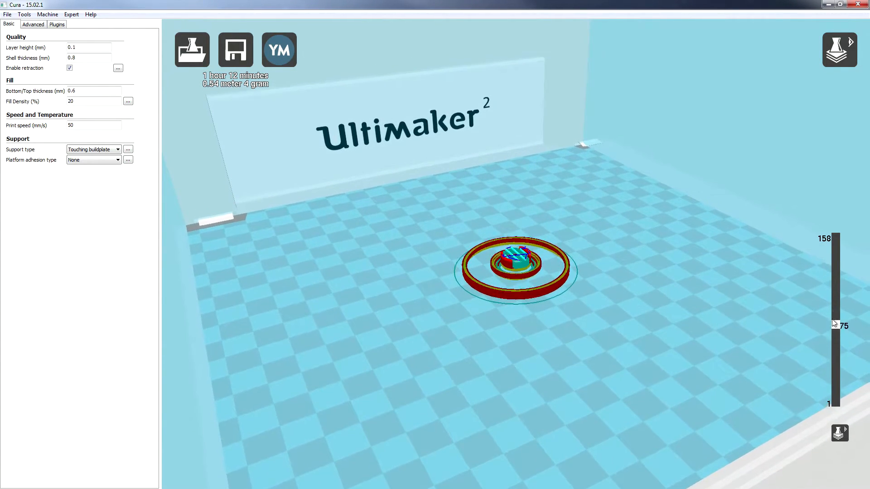
drag(834, 326, 835, 237)
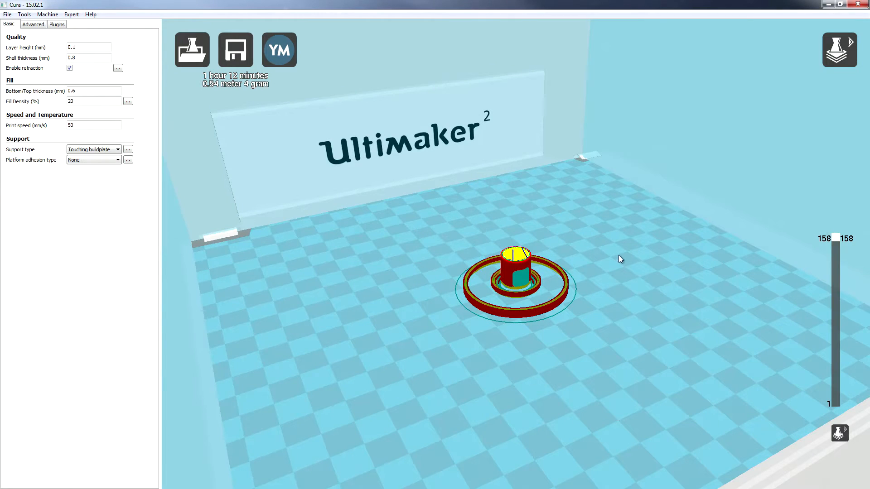
mouse_move(288, 138)
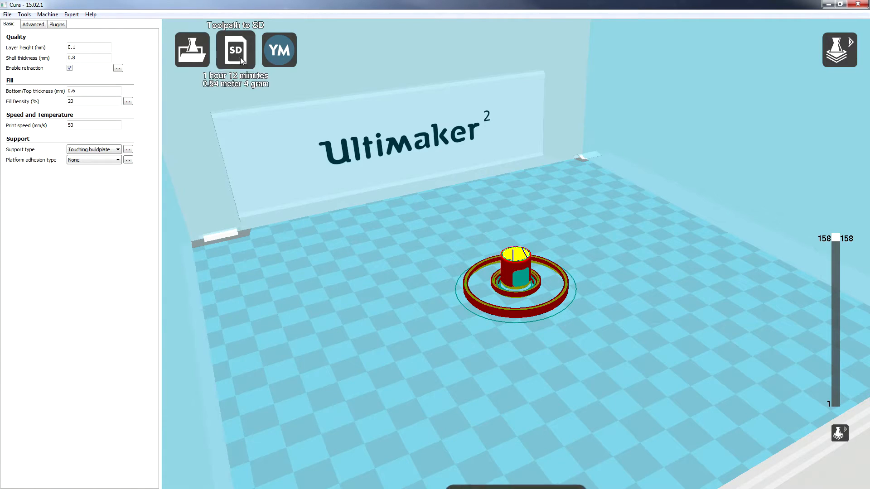
Step: Save the toolpath to the SD card as 'super 8.gcode'
click(235, 50)
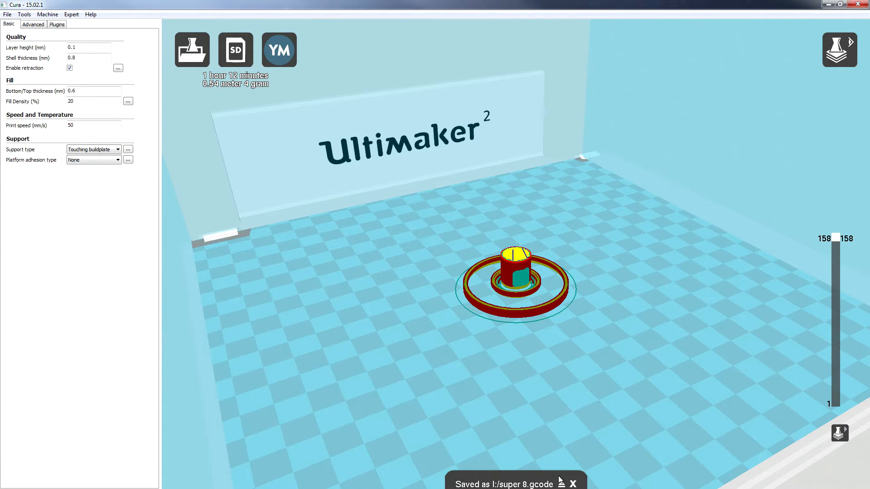